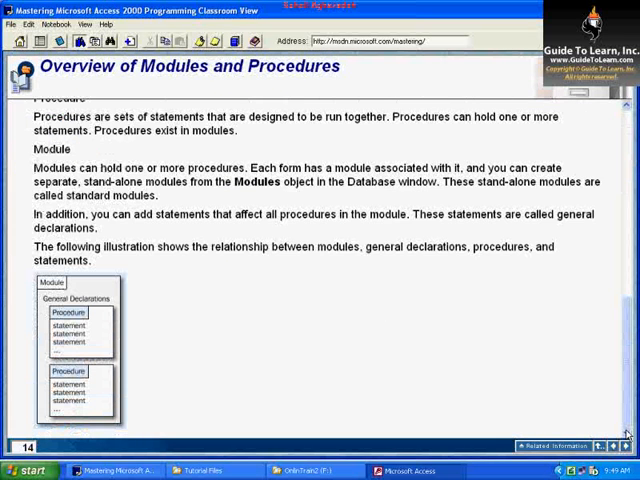
Scroll the tutorial forward to page 16, 'Working with Modules'
scroll(down, 3)
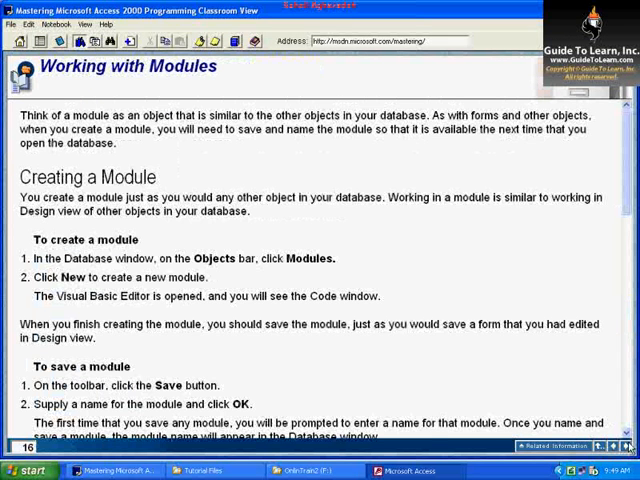
scroll(down, 3)
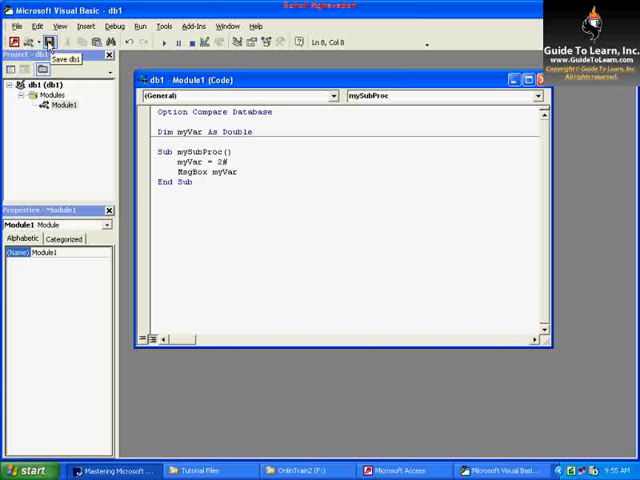
click(14, 26)
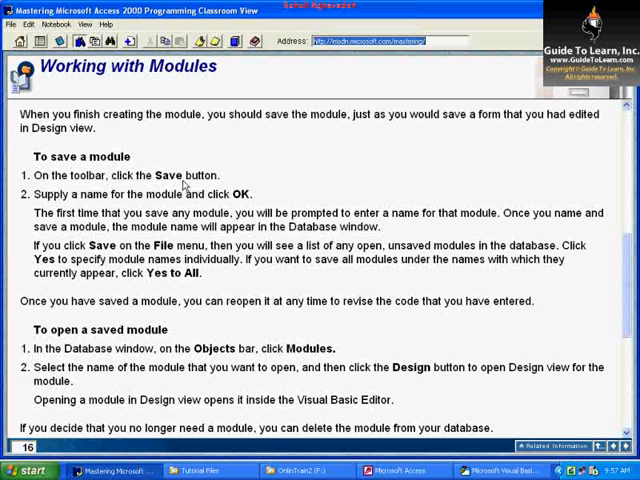
mouse_move(355, 195)
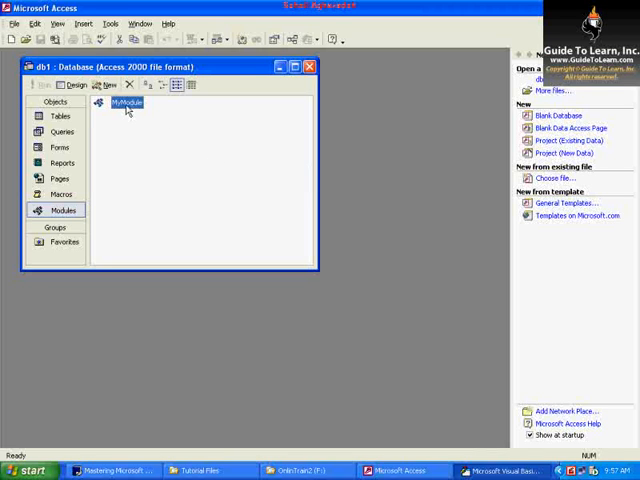
Reopen MyModule from the db1 Modules list to view its mySubProc code
double_click(121, 102)
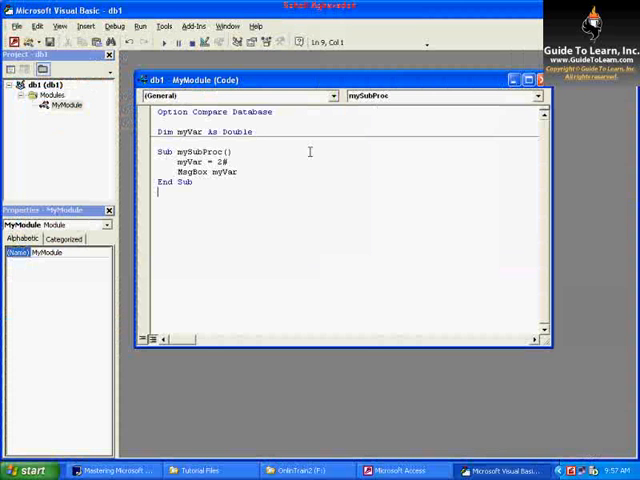